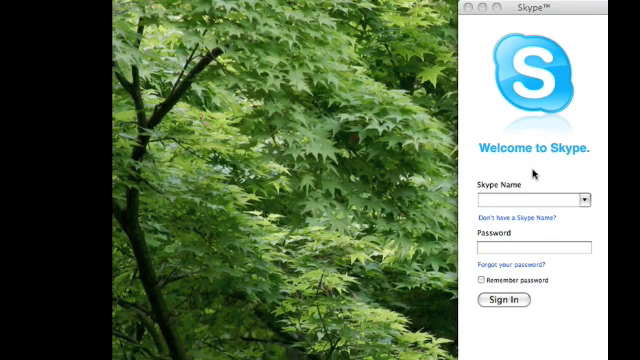
pyautogui.moveTo(533, 167)
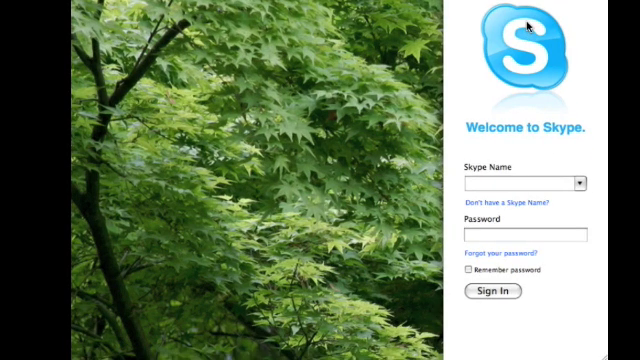
# Step: Select the Skype Name field on the welcome sign-in screen
pyautogui.click(525, 185)
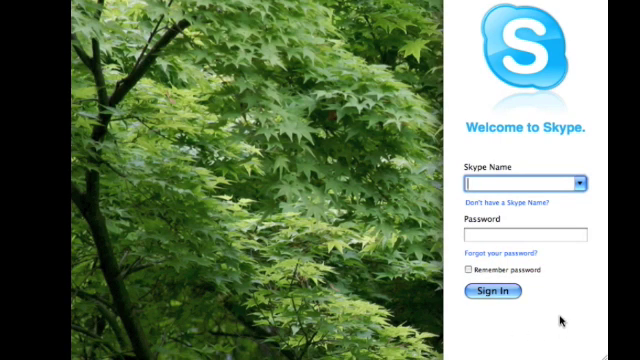
pyautogui.moveTo(505, 185)
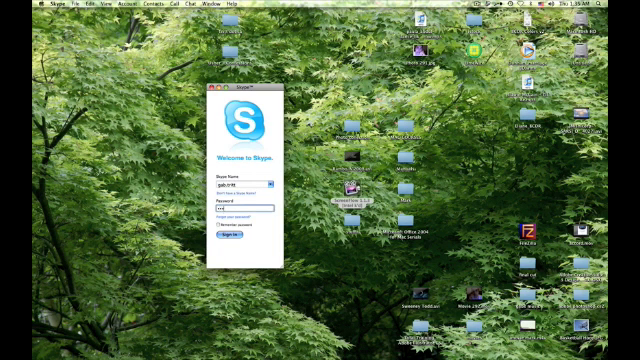
# Step: Sign in with the entered Skype credentials
pyautogui.click(237, 240)
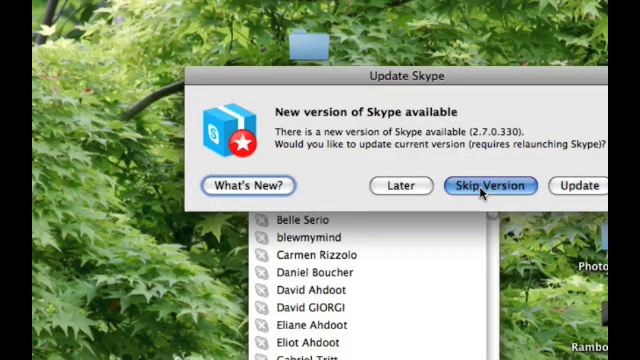
# Step: Skip the newer Skype version and scroll down through the contact list
pyautogui.click(490, 186)
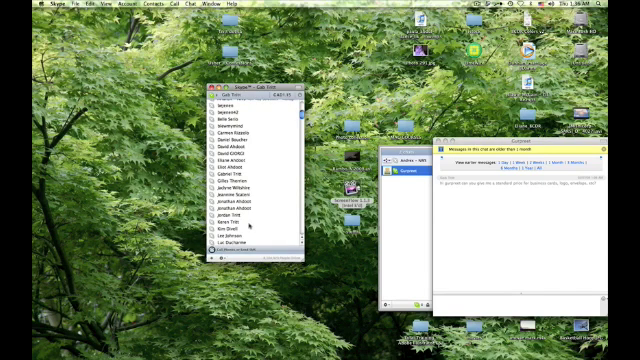
pyautogui.scroll(-3)
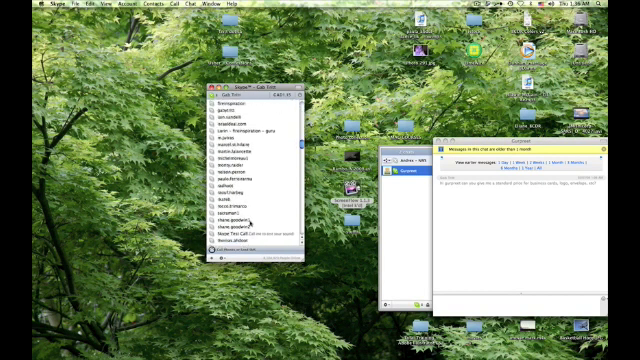
pyautogui.scroll(-3)
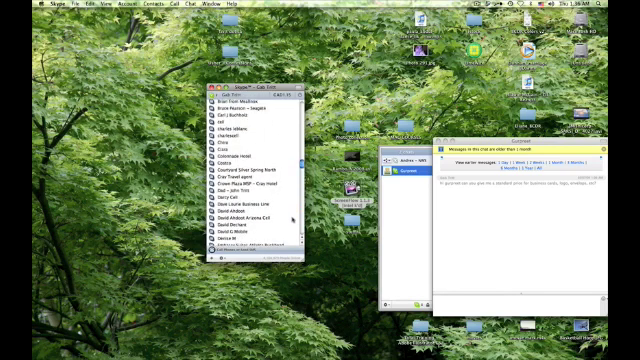
pyautogui.scroll(-3)
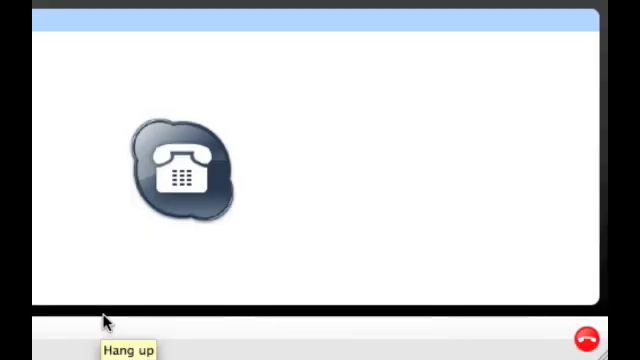
pyautogui.moveTo(455, 345)
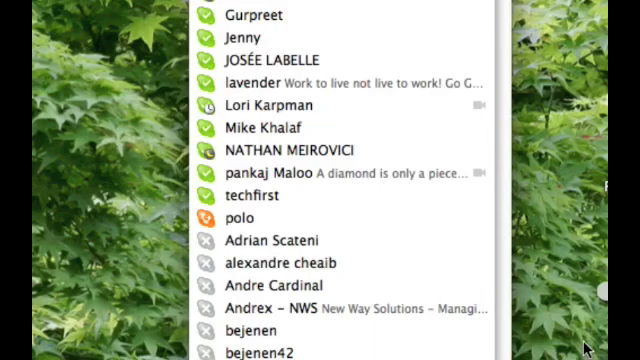
pyautogui.moveTo(365, 115)
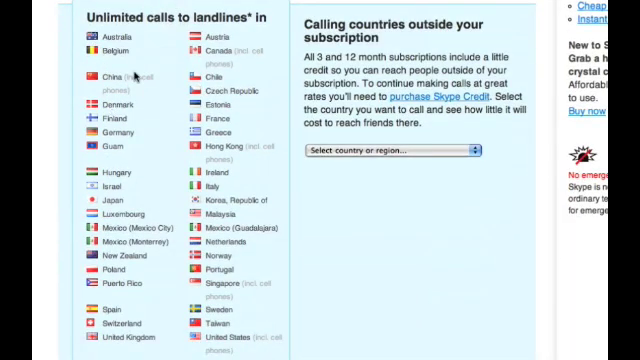
pyautogui.moveTo(140, 87)
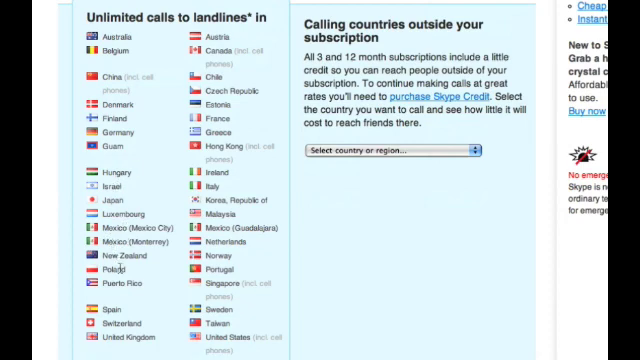
pyautogui.moveTo(147, 286)
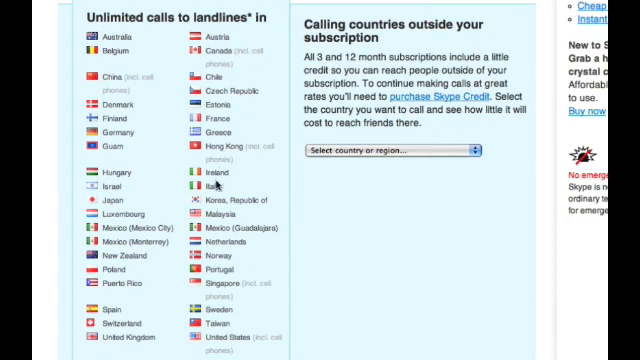
pyautogui.moveTo(222, 217)
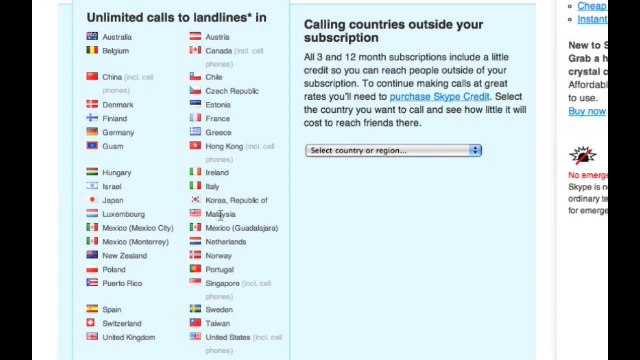
pyautogui.moveTo(228, 283)
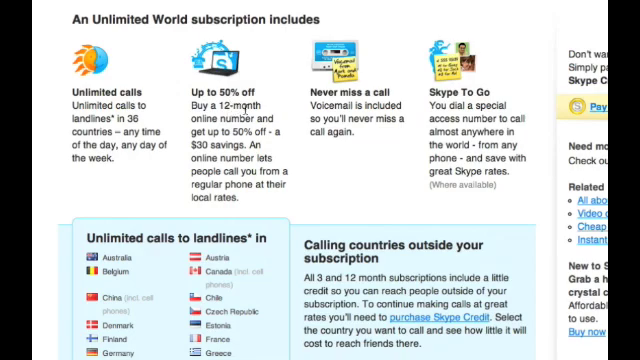
# Step: Scroll the Unlimited World page down to the $9.95 monthly price
pyautogui.scroll(-3)
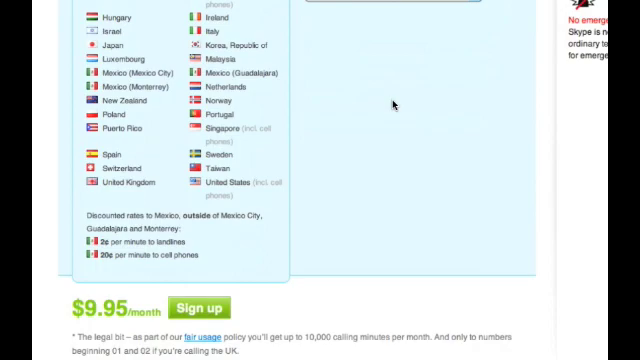